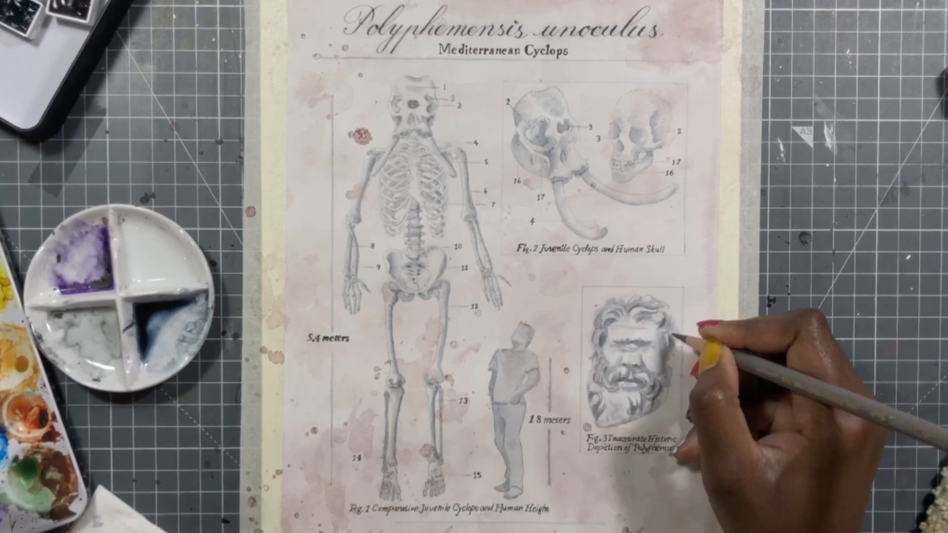
pyautogui.moveTo(653, 151)
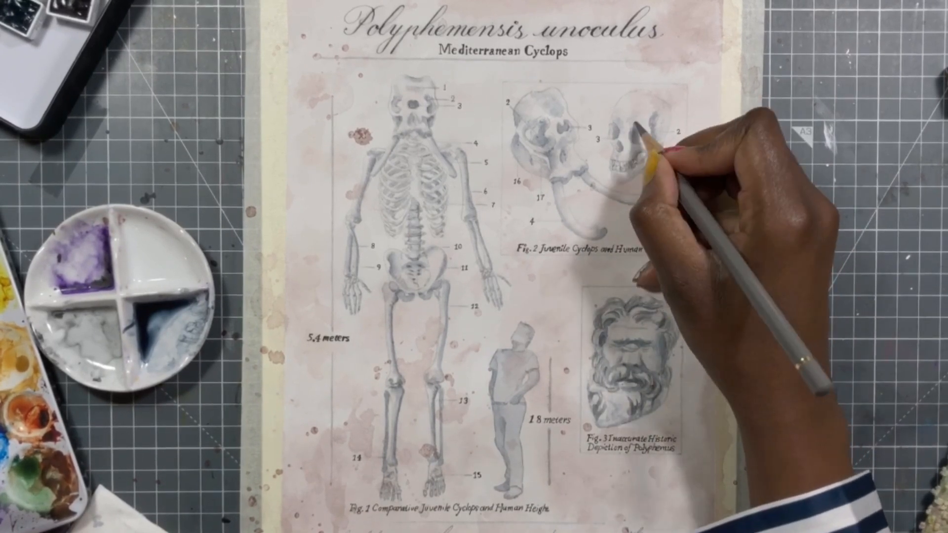